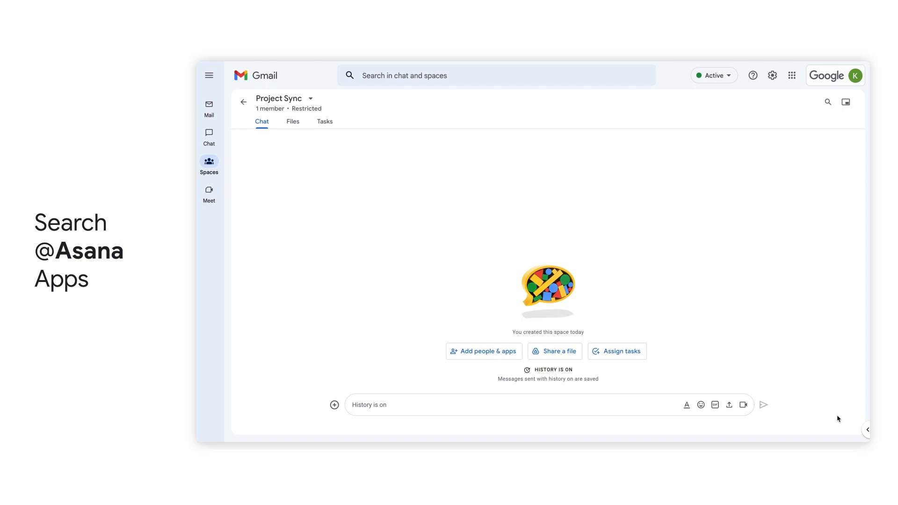
text(@Asana)
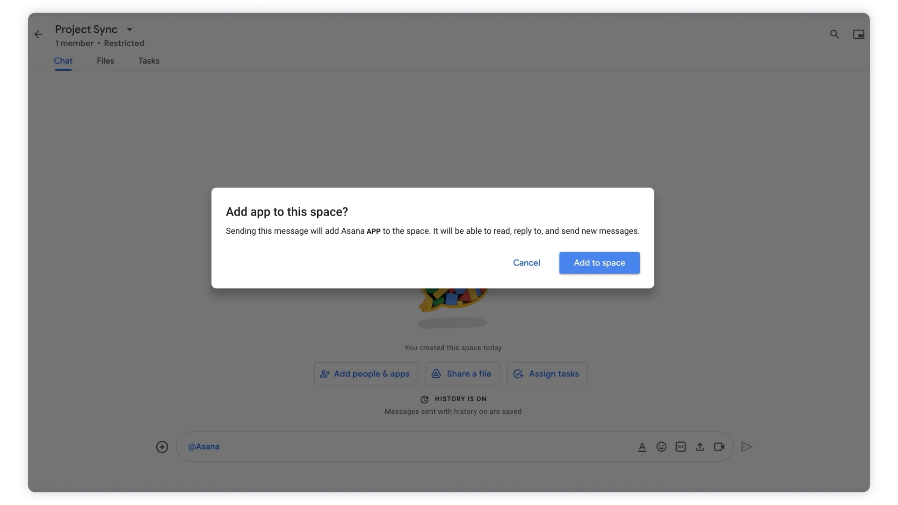
click(599, 263)
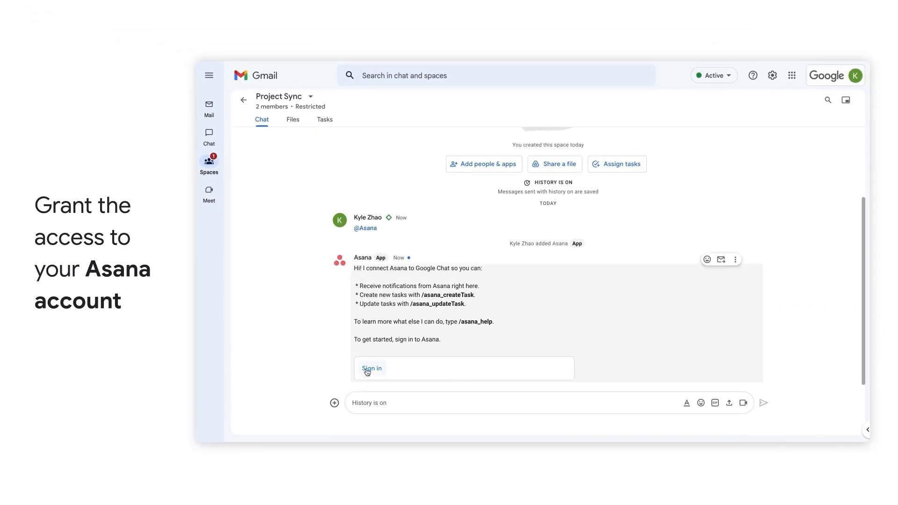
Sign in from Asana's welcome message, configure access, and allow the account permission
click(371, 368)
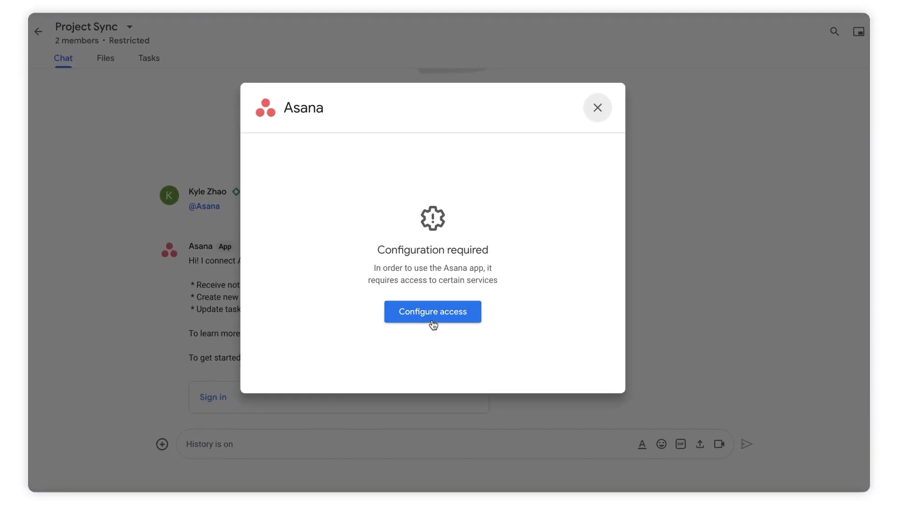
click(432, 311)
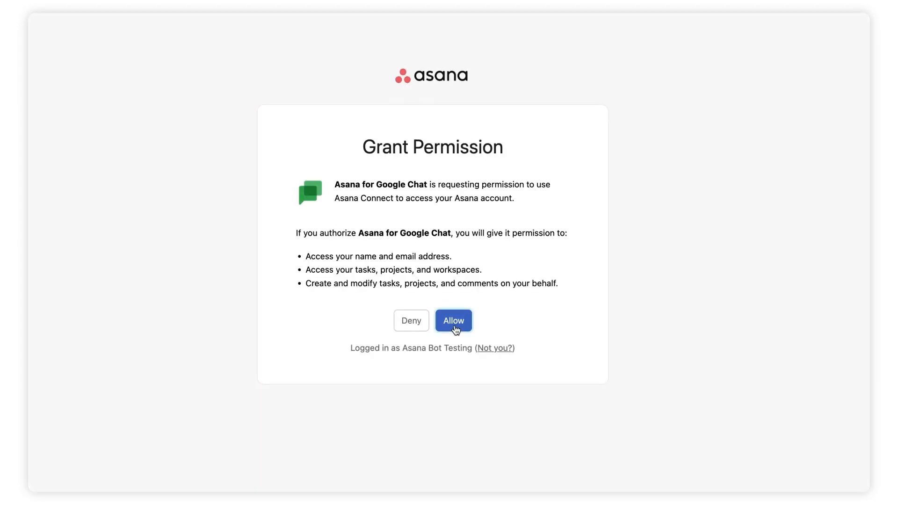
click(453, 319)
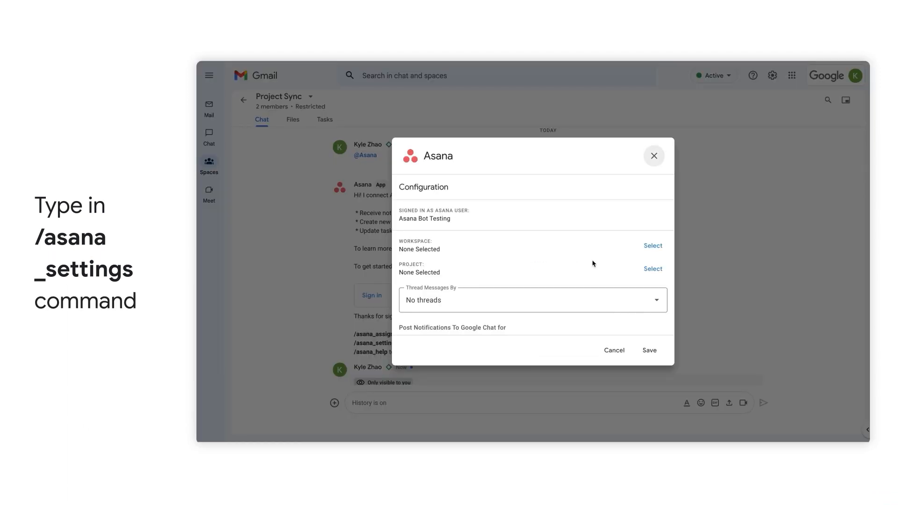
Choose Engineering workspace and Engineering Project Plan project for notifications, then save the settings
click(653, 245)
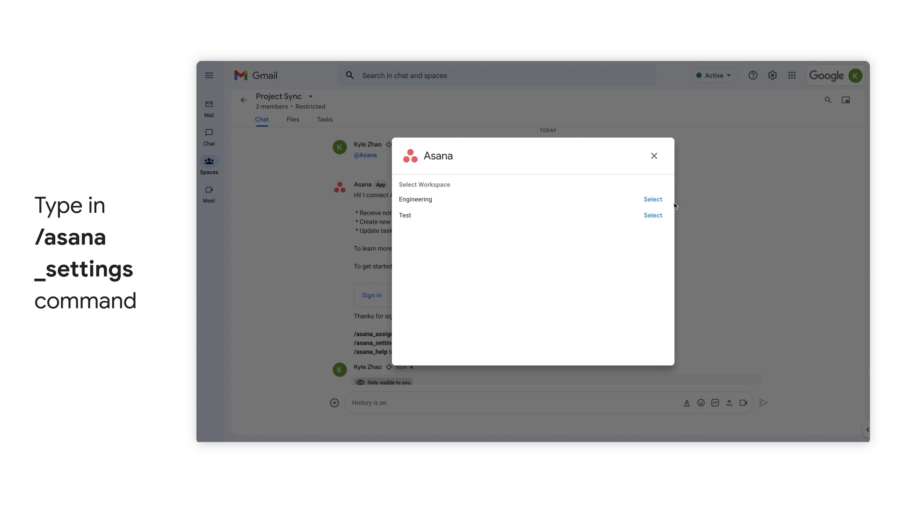
click(652, 199)
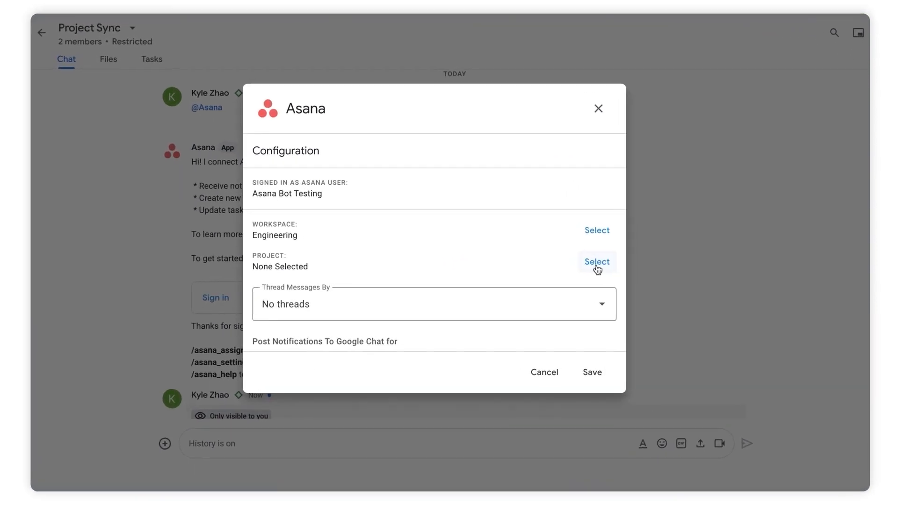
click(596, 262)
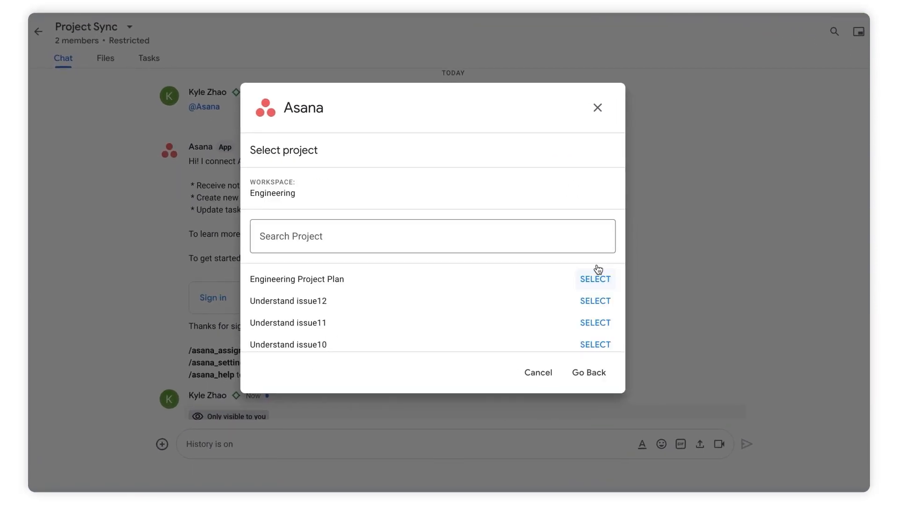
click(594, 278)
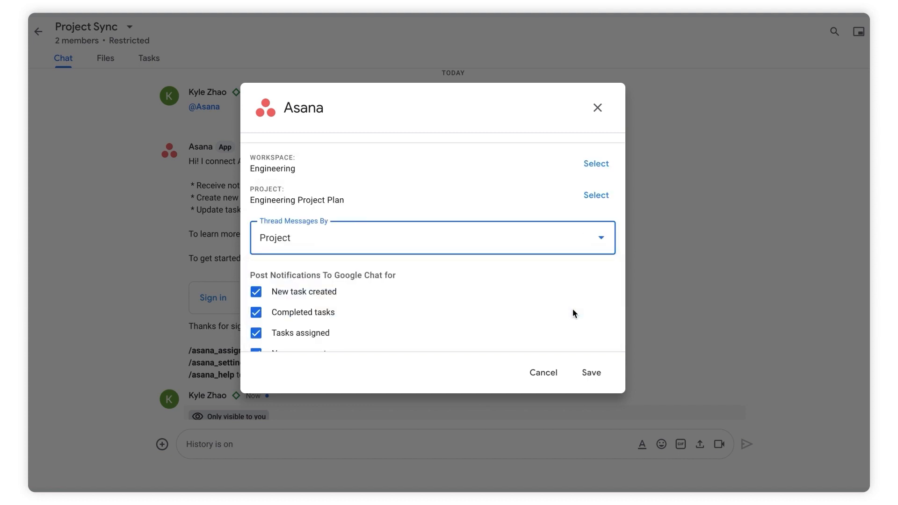
scroll(up, 3)
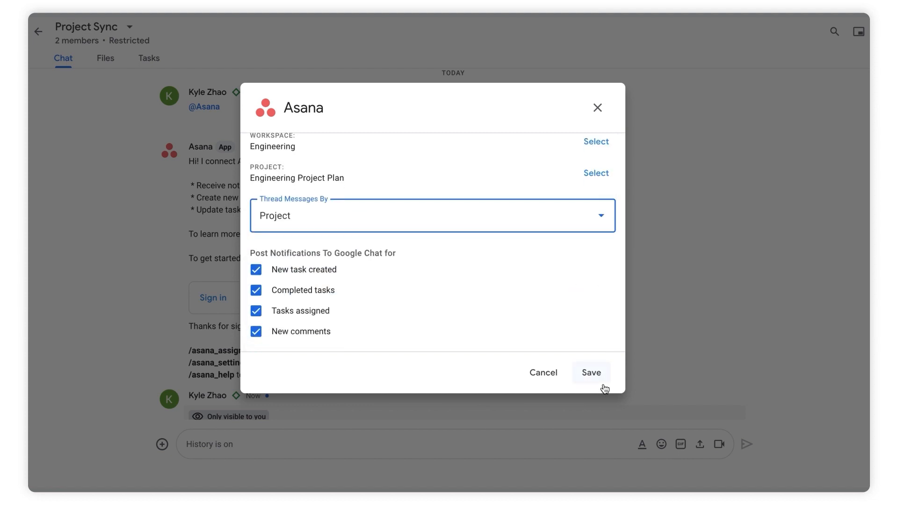
click(590, 372)
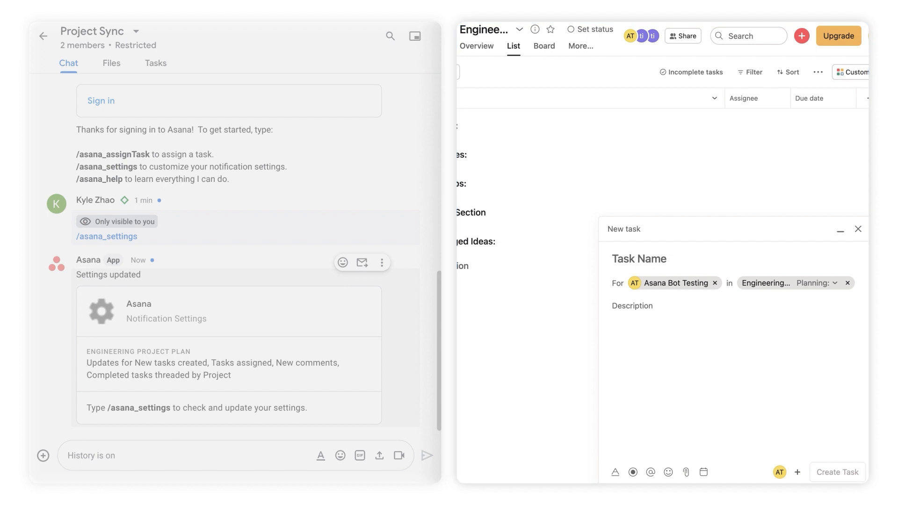
Name the new task 'Fix performance issue with latest release' and create it
text(Fix perfom)
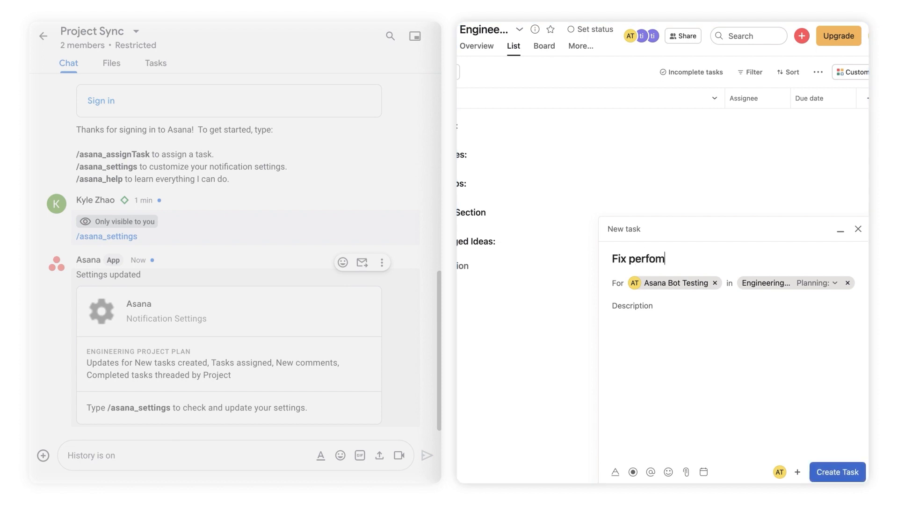
text(ance issue w)
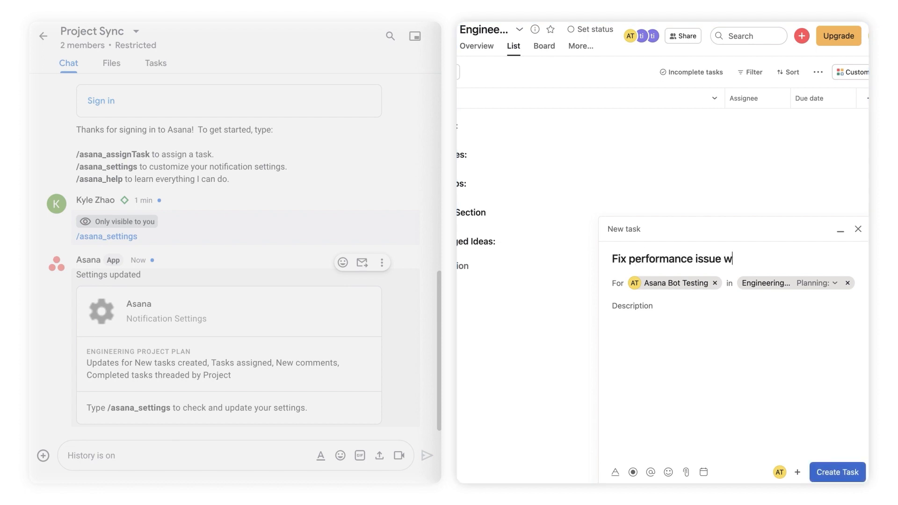
text(ith latest re)
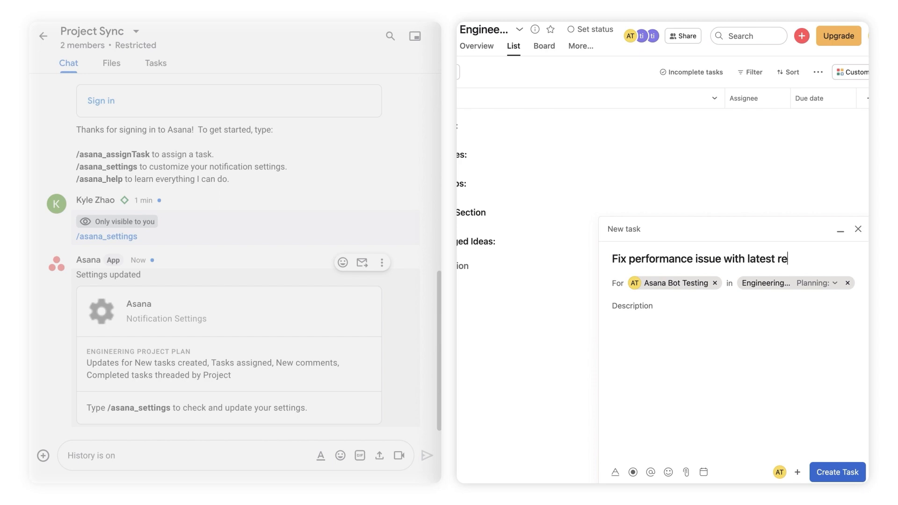
text(lease)
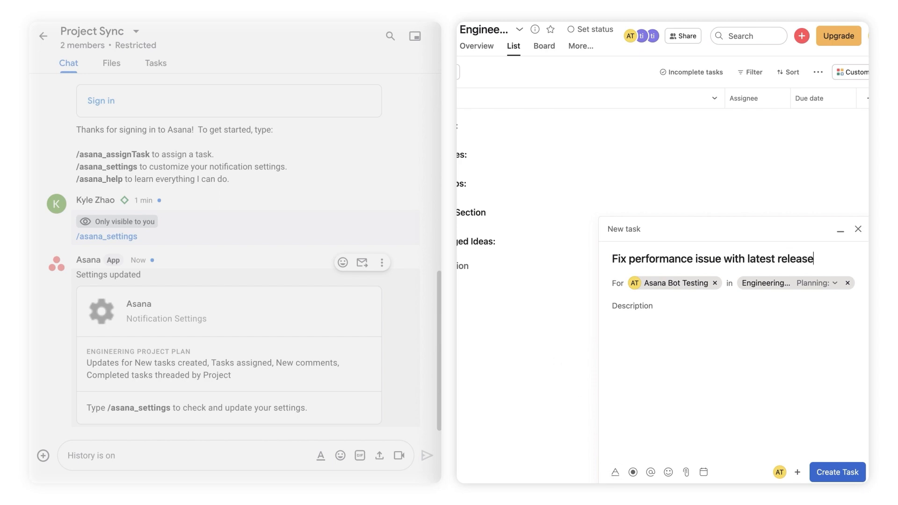
click(836, 471)
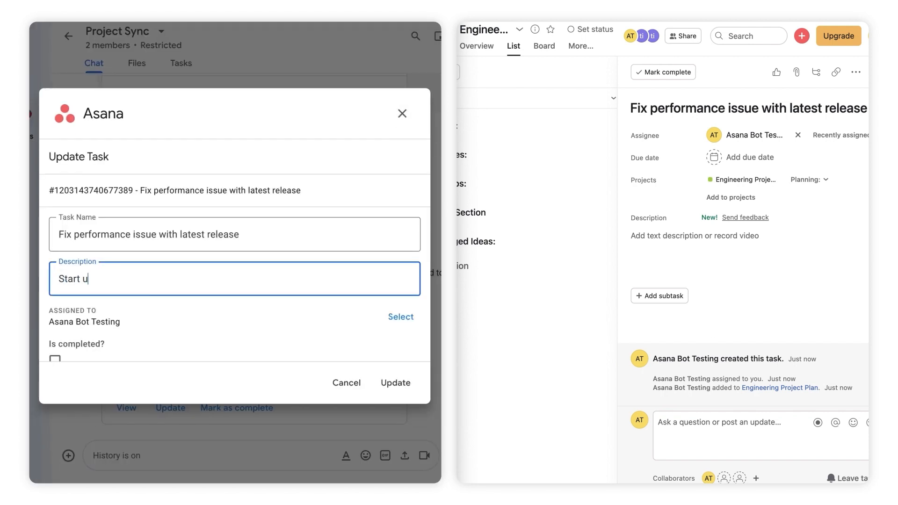
Add a description that start-up speed has increased by 100% and update the task
text(p speed has increased by 100%. We should look into what)
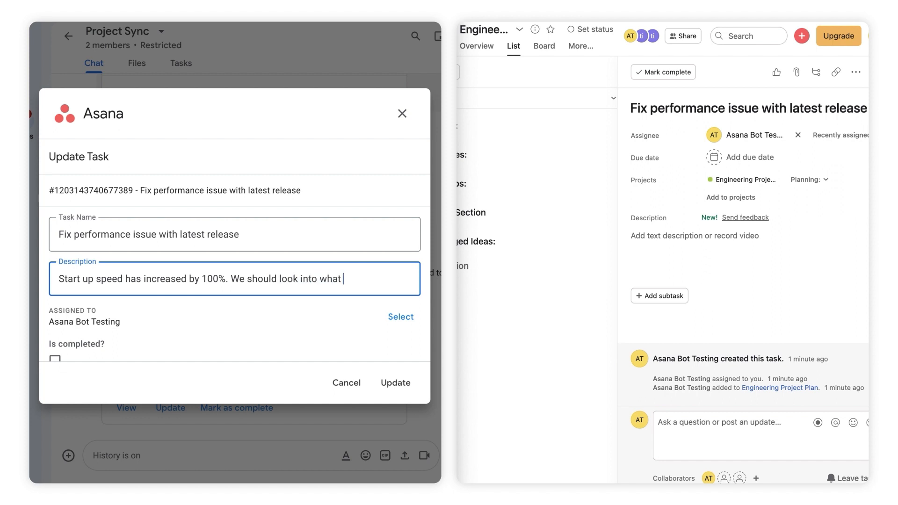
click(395, 383)
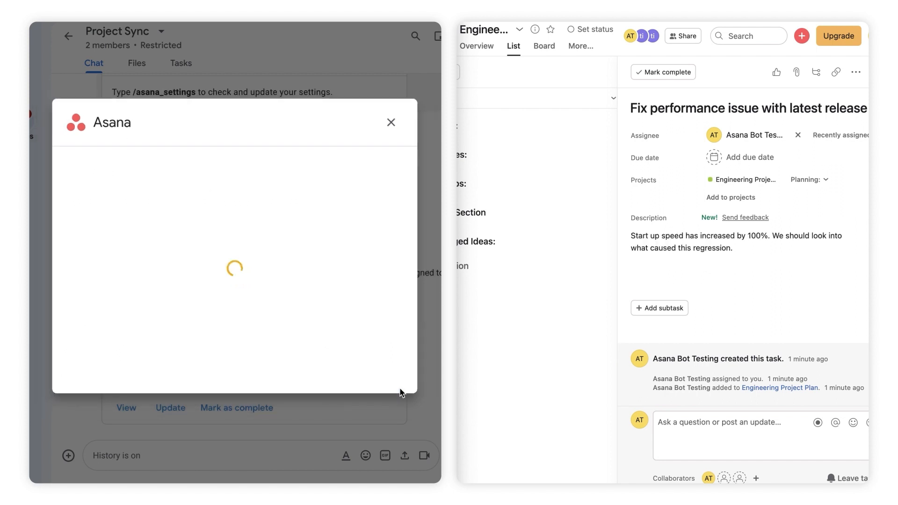
click(391, 123)
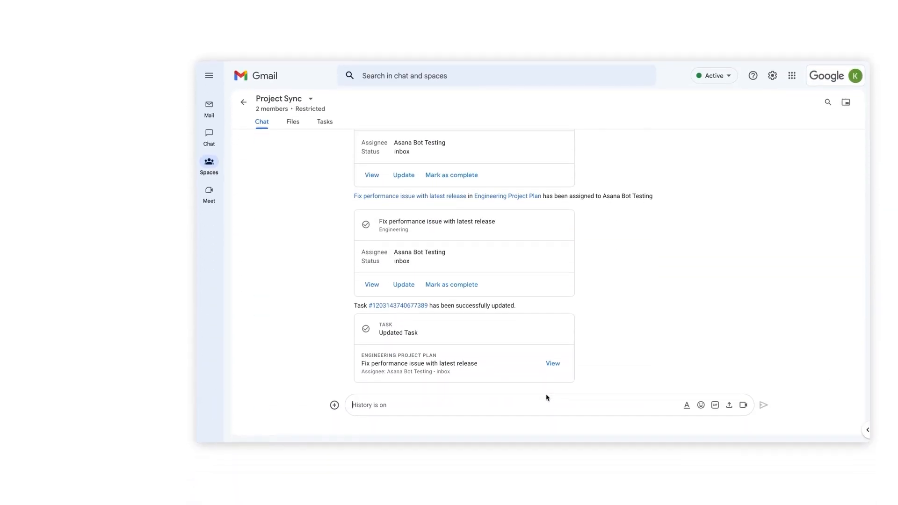
Use /asana_createTask in Engineering Project Plan for 'Identify what is causing the performance regression'
text(/asana_c)
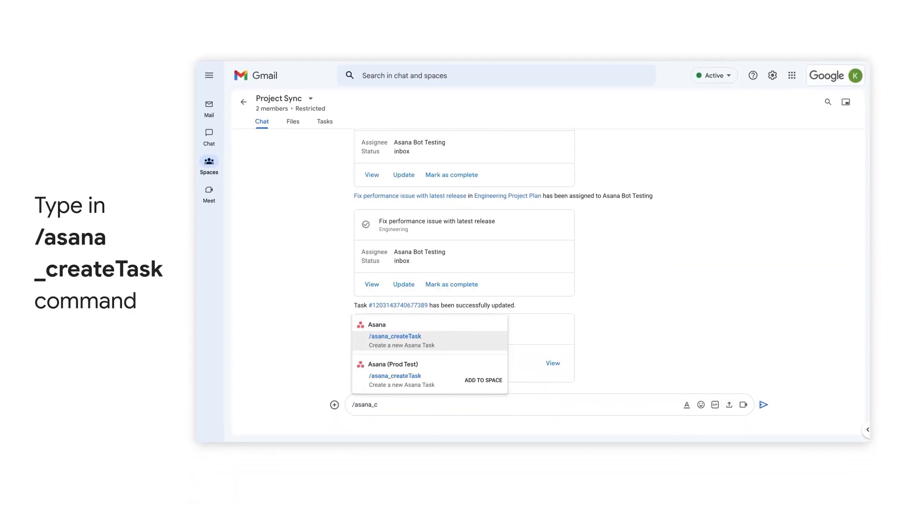
click(395, 336)
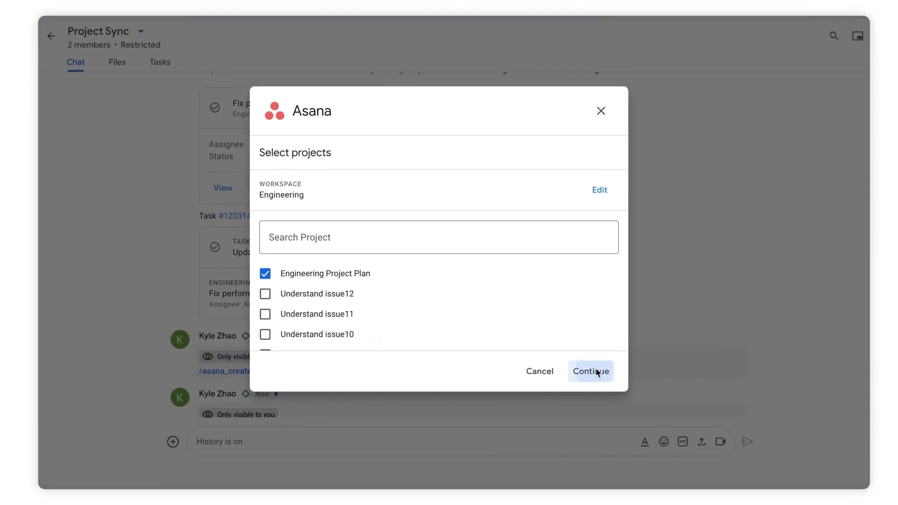
click(590, 370)
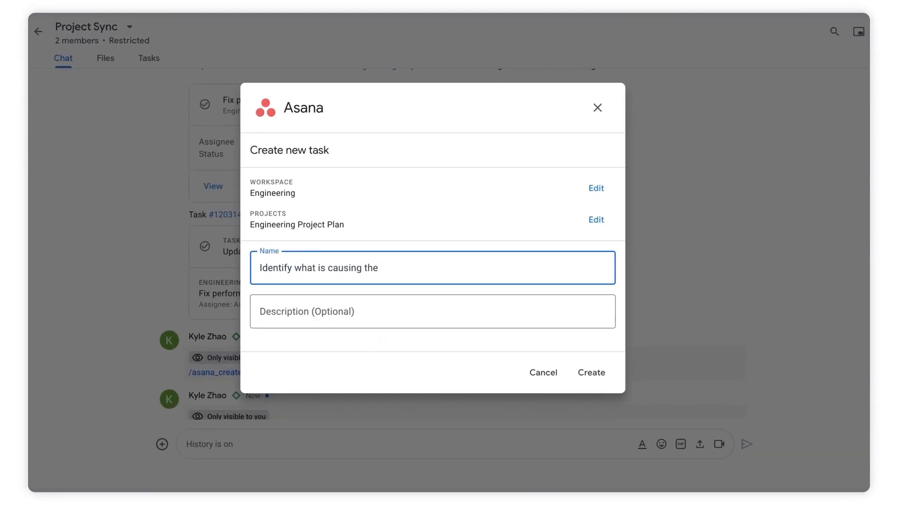
click(592, 373)
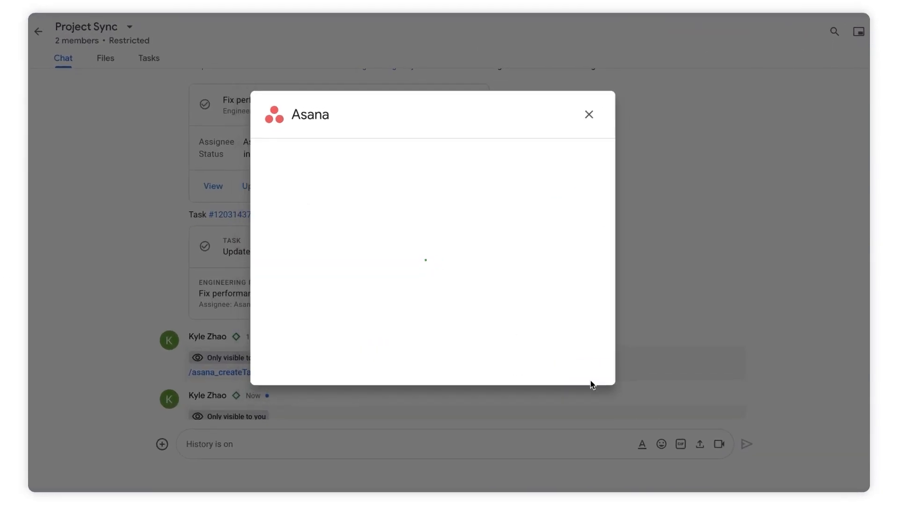
click(588, 114)
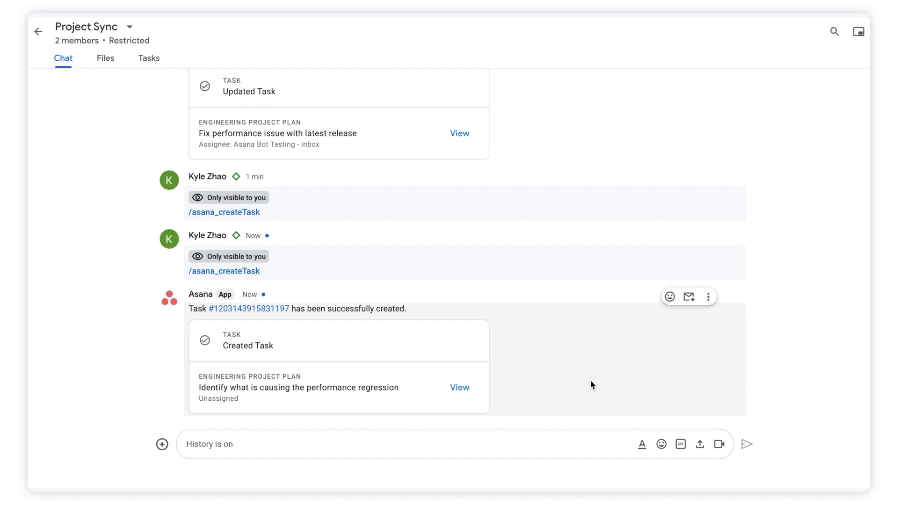
click(459, 387)
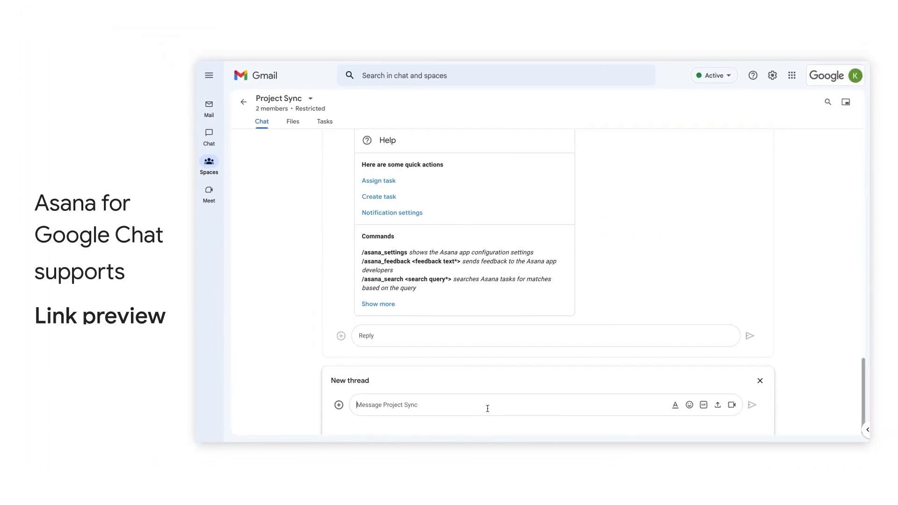
text(Hi team, cou)
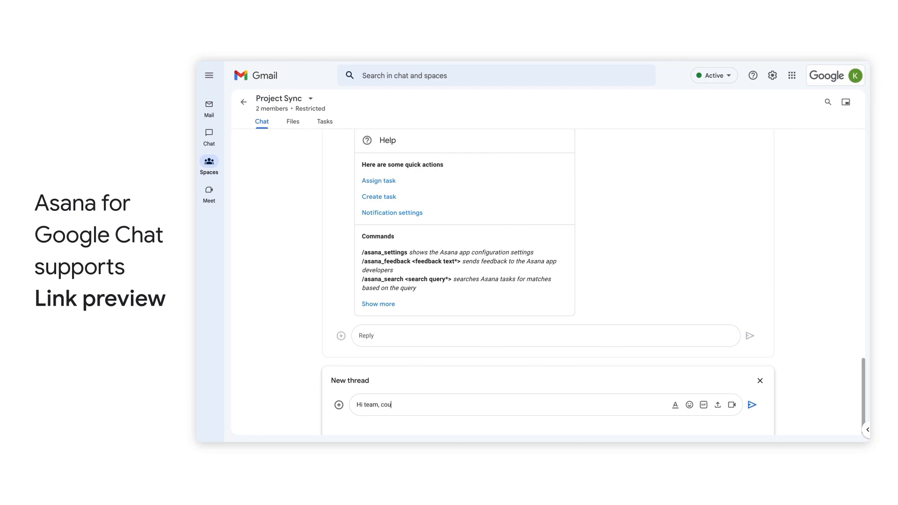
text(ld someone help take a)
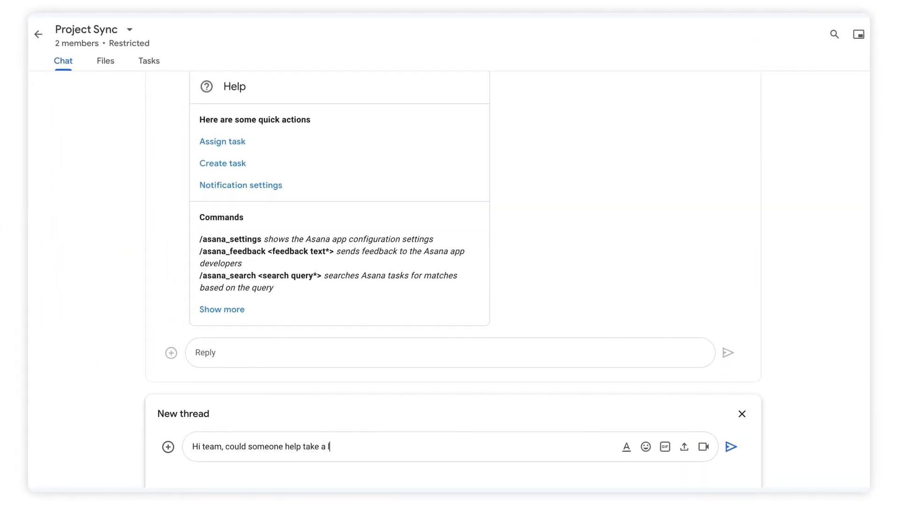
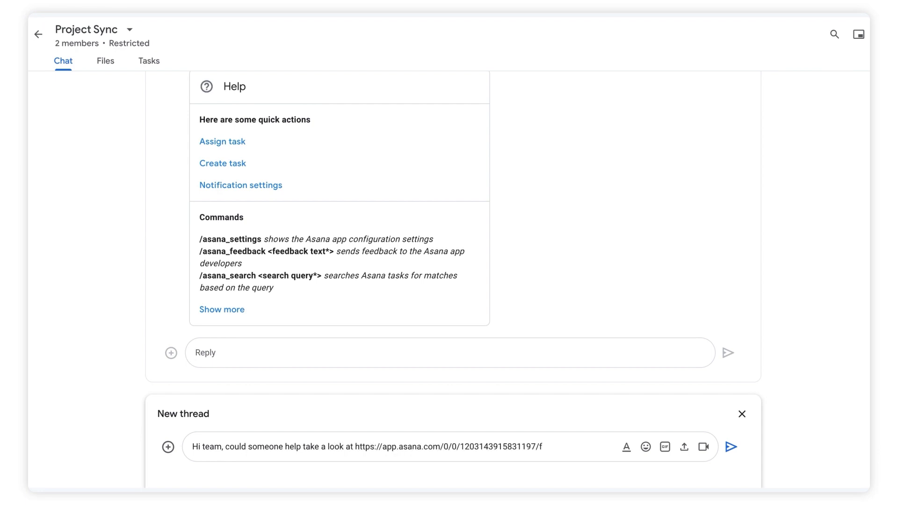
text(?)
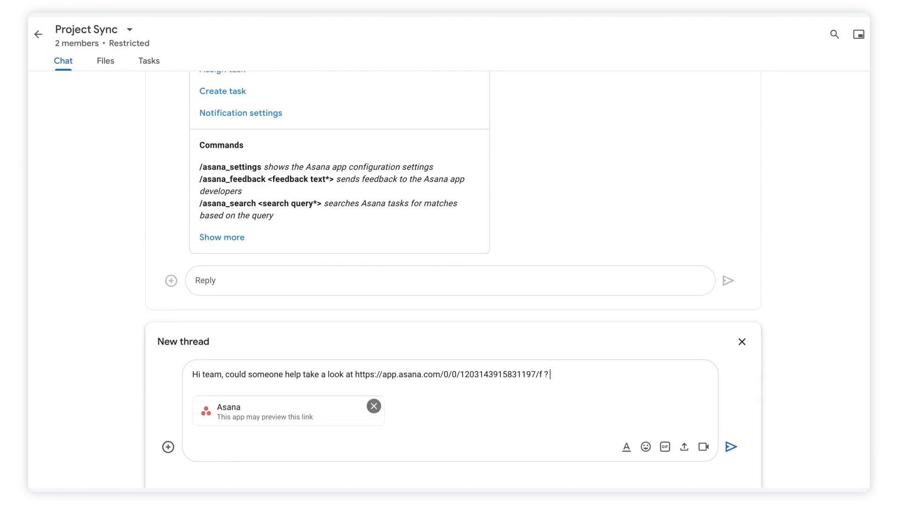
click(730, 446)
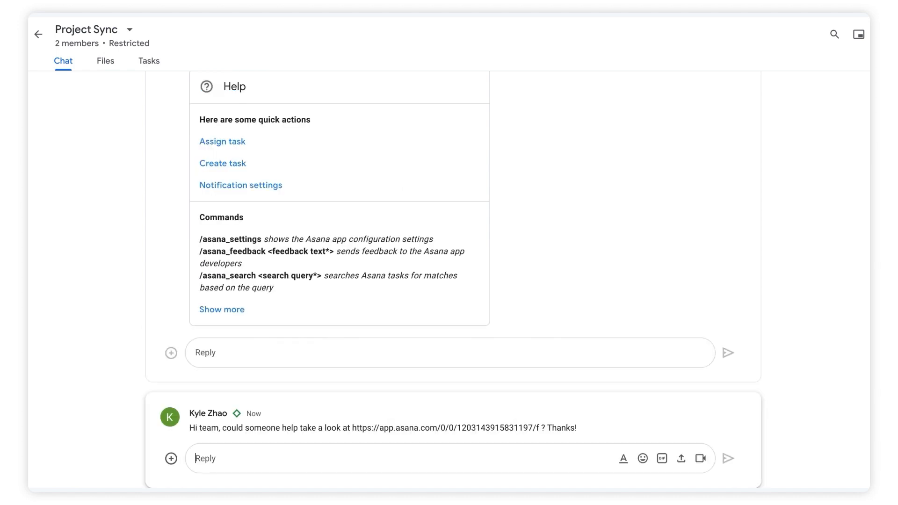
scroll(down, 3)
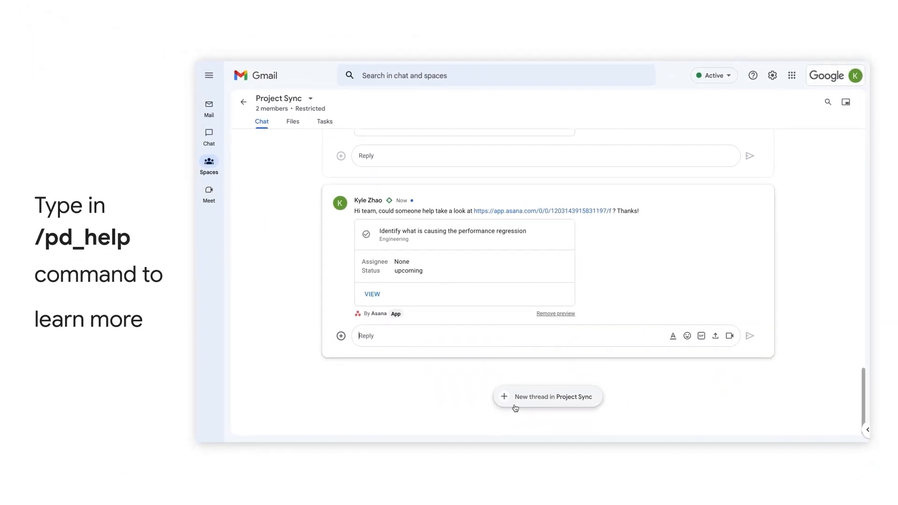
Type /asana_he in the new thread to show Asana's help command suggestion
text(/asana_he)
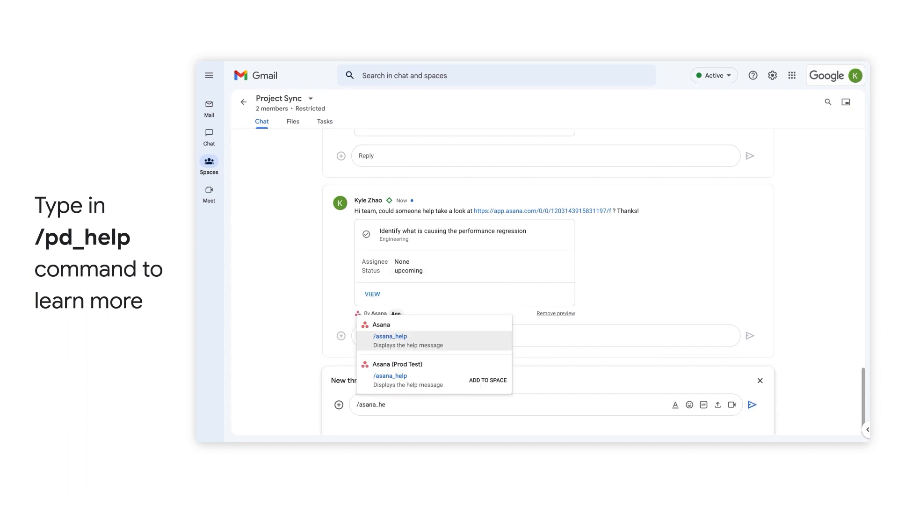